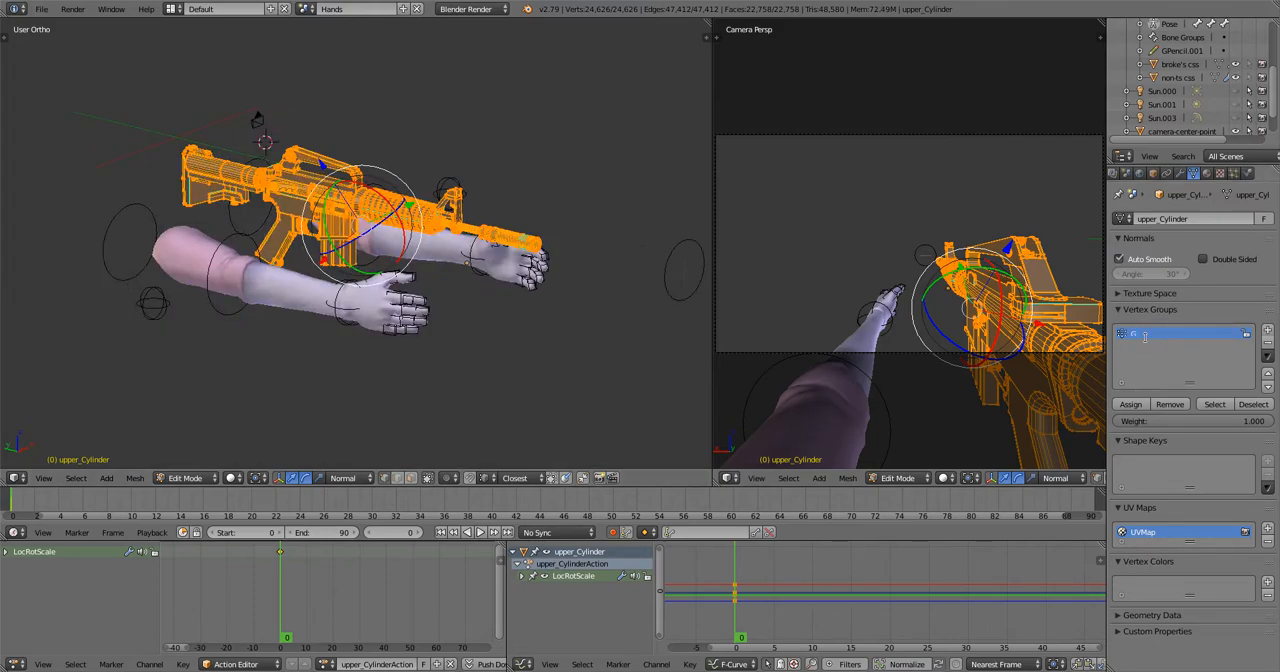
- Select the gun mesh to begin adding 'gun' and 'mag' vertex groups
{"action": "left_click", "coordinate": [1176, 346]}
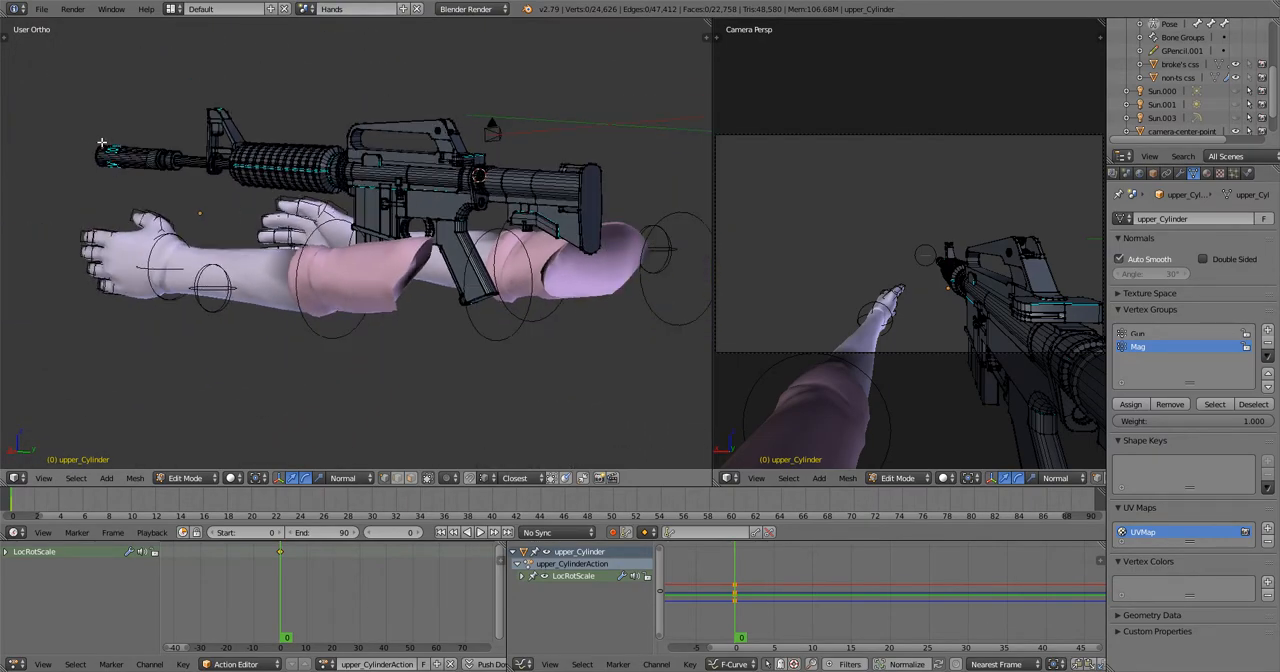